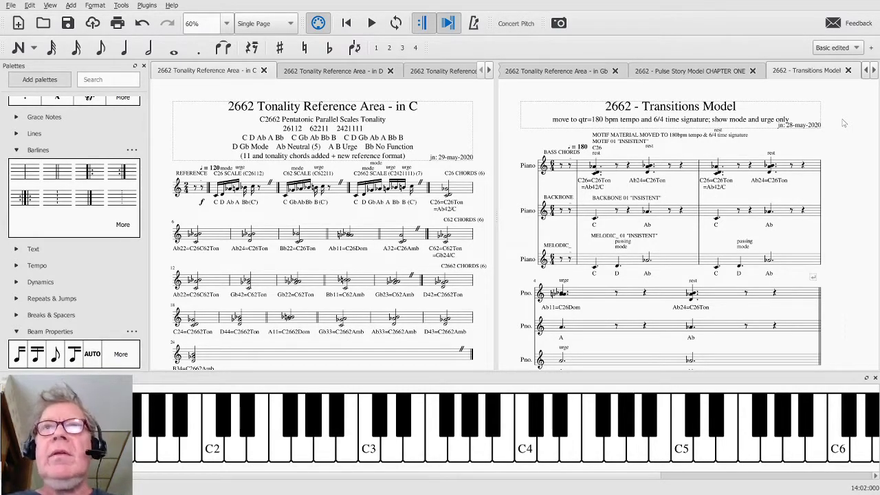
mouse_move(598, 154)
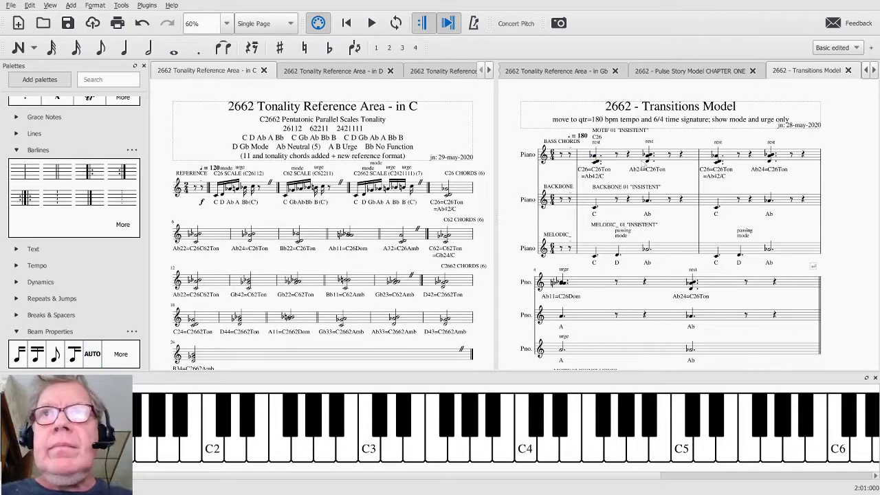
- Play the score from the Insistent melodic passage, following along, then stop playback
left_click(371, 22)
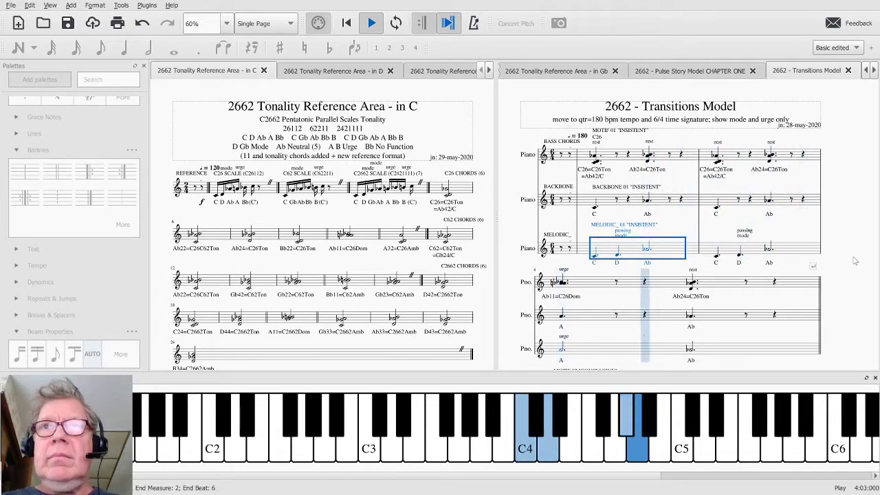
scroll("down", 3)
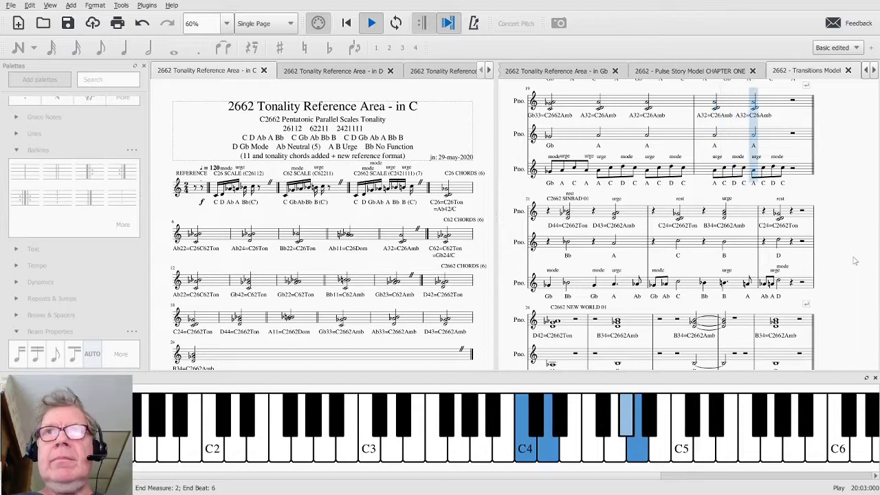
left_click(372, 22)
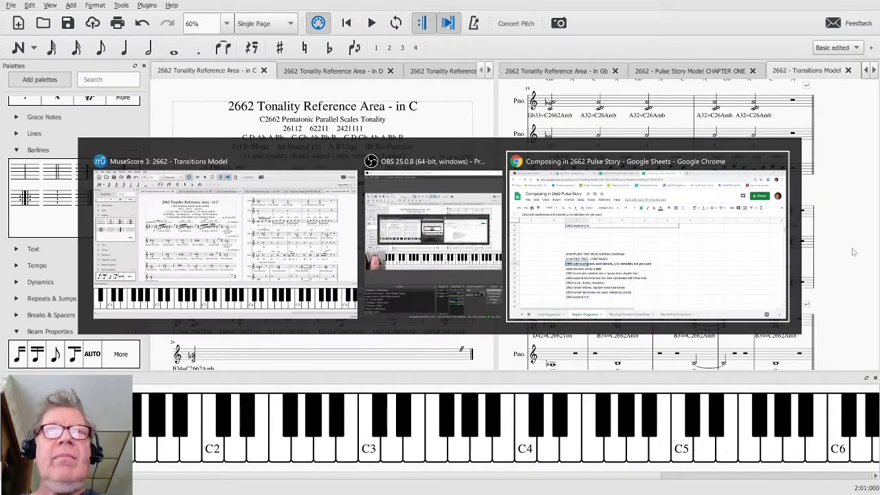
- Switch to the composing-tasks spreadsheet and view the Napkin Diagrams note on row 61
left_click(647, 236)
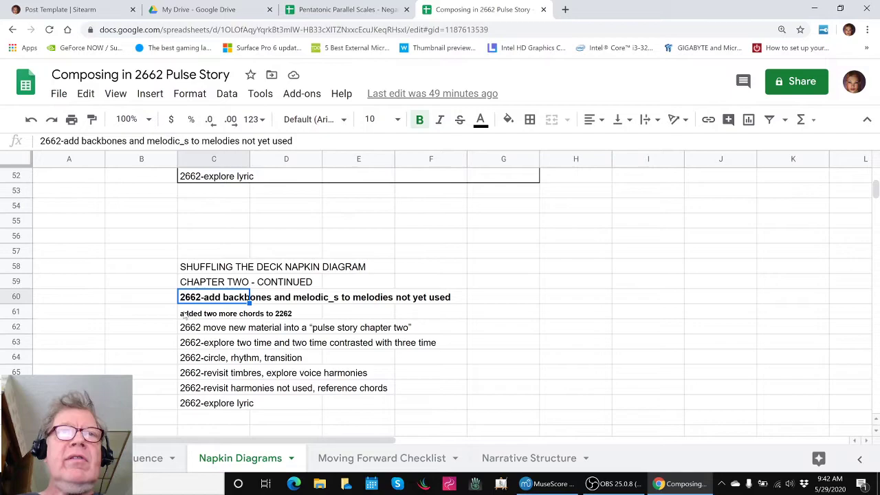
left_click(233, 314)
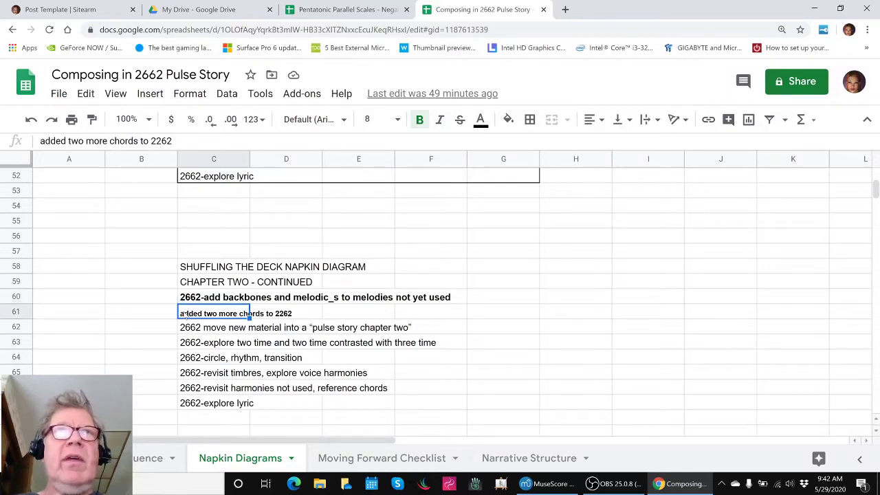
mouse_move(548, 485)
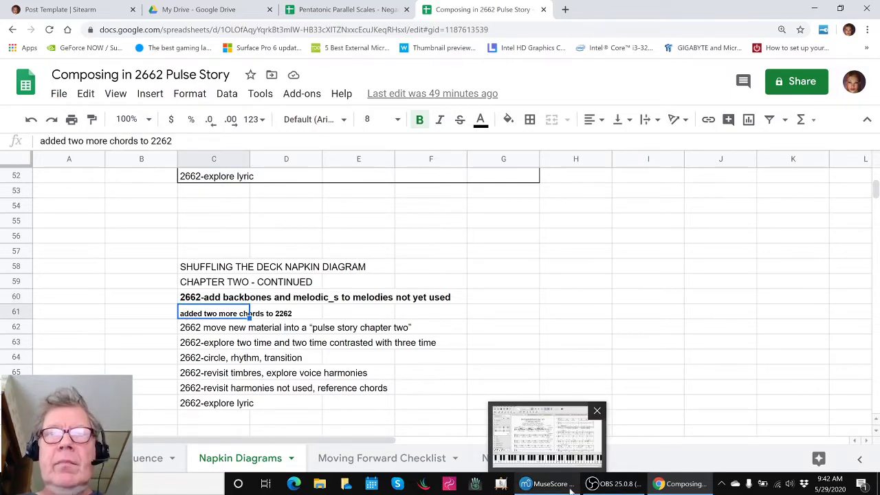
- Return to MuseScore, select a chord symbol in the reference score and scroll to the Conclusive motif
left_click(545, 484)
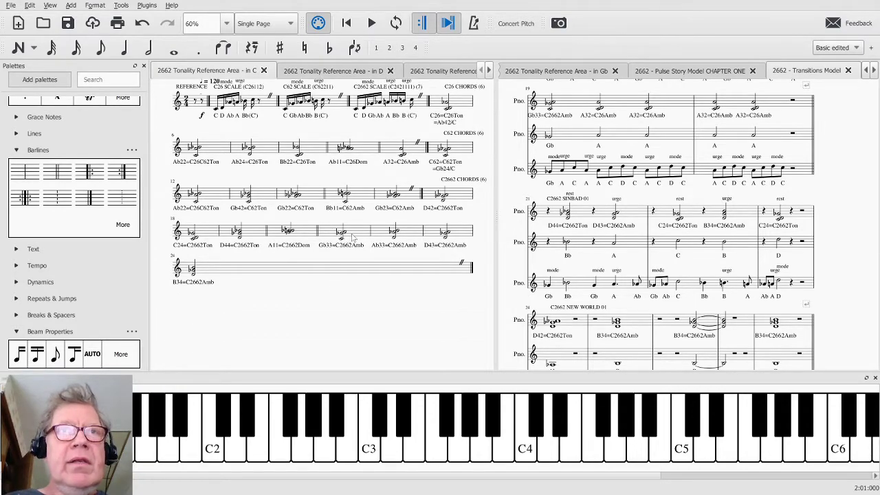
left_click(393, 232)
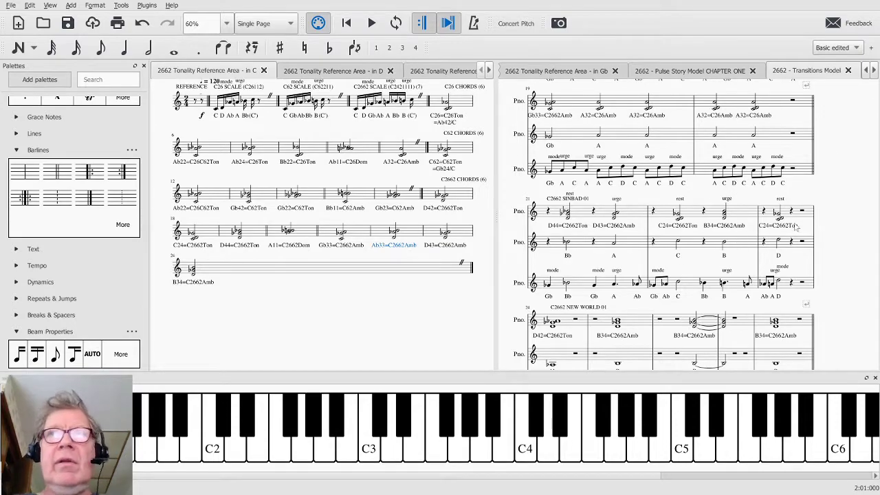
scroll("down", 3)
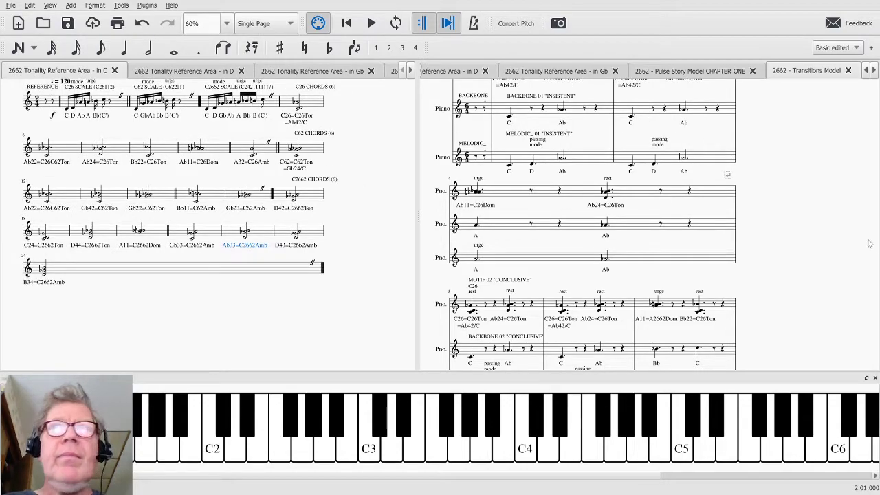
- Scroll past Conclusive and BEE down to Wiggling and start playback there
scroll("down", 3)
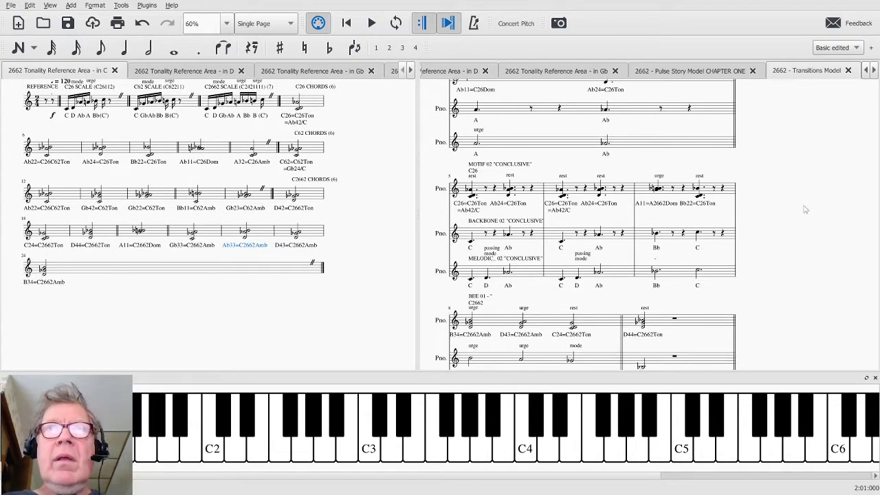
scroll("down", 3)
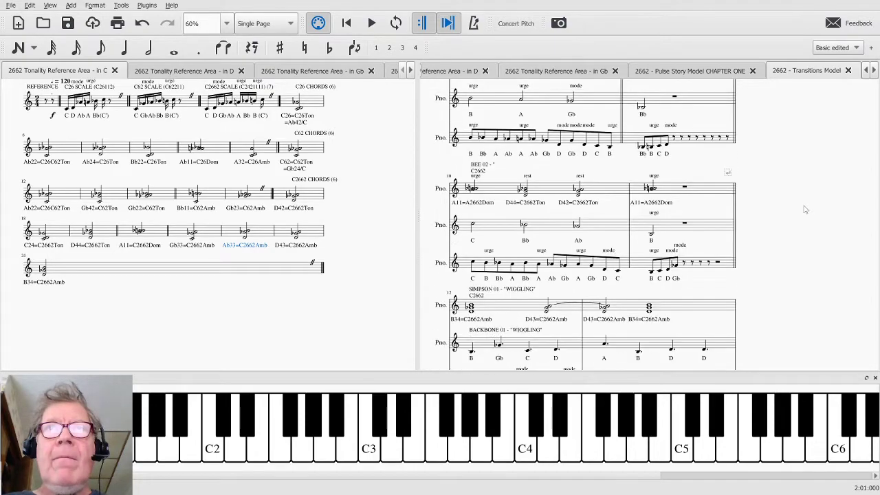
scroll("down", 3)
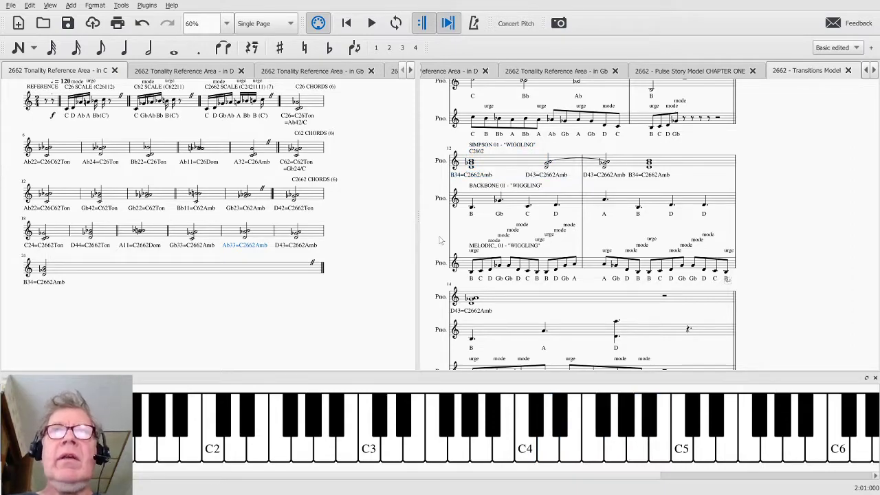
left_click(371, 22)
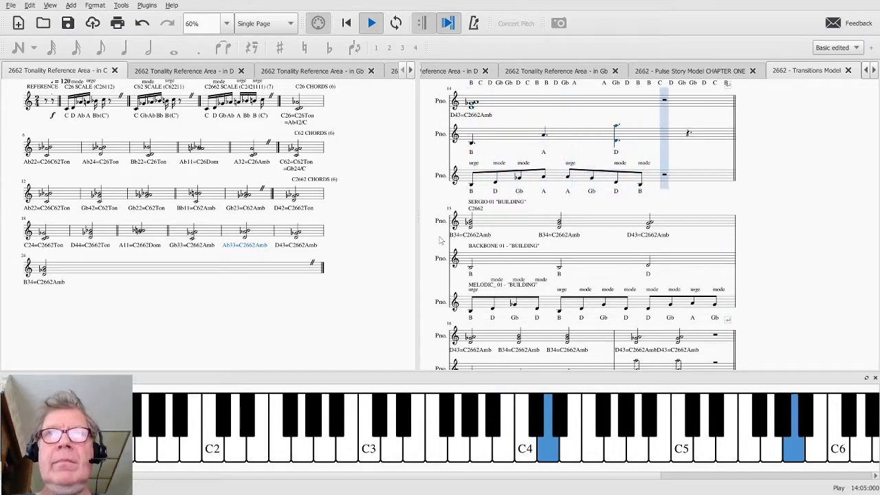
- Stop playback, then play the Building motif from its first measures and the Holding motif
left_click(371, 22)
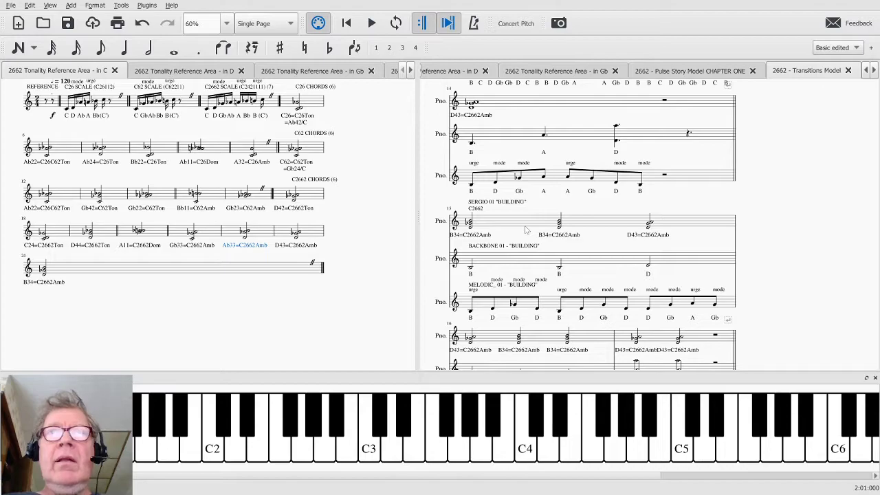
left_click(558, 221)
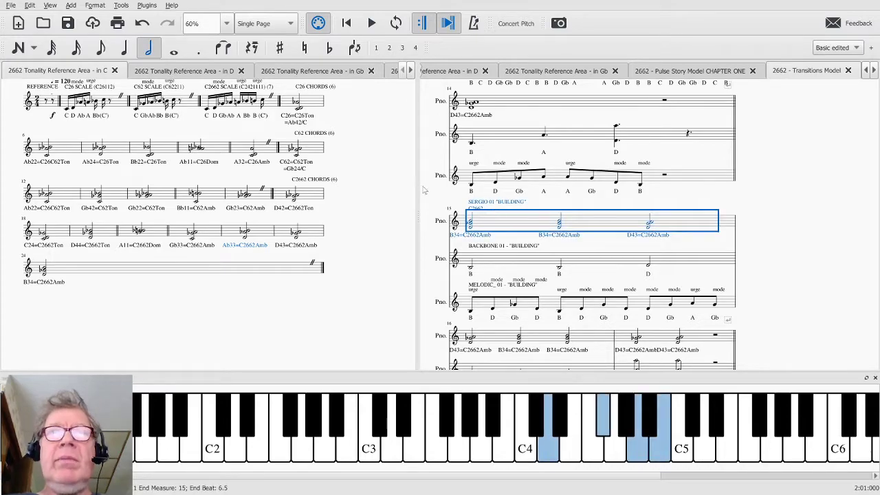
left_click(372, 22)
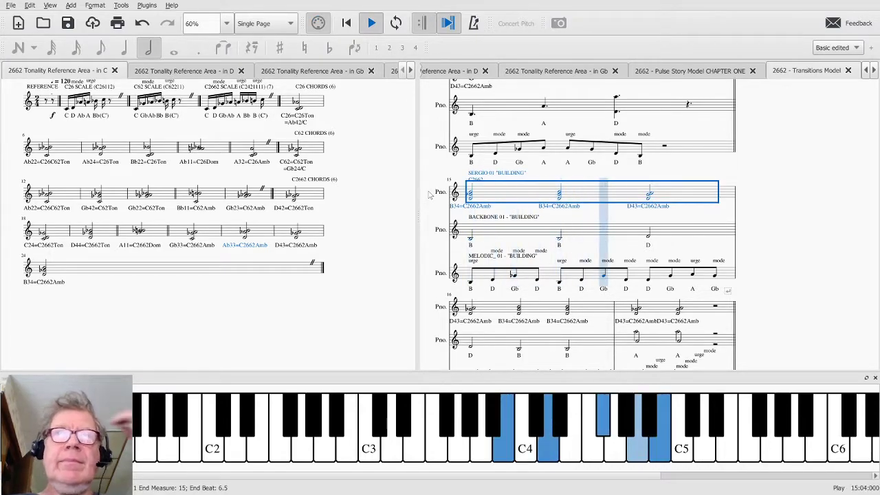
scroll("down", 3)
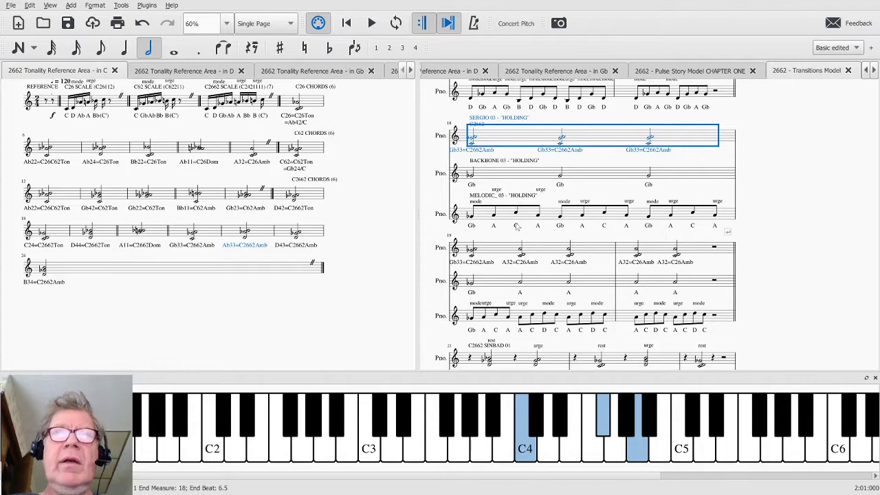
left_click(371, 22)
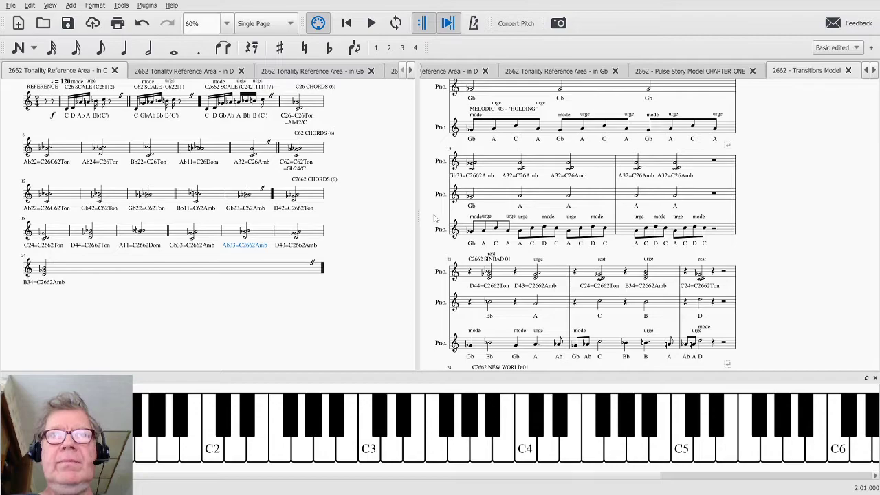
- Scroll to the Sinbad and New World systems, then bring up the window switcher
scroll("down", 3)
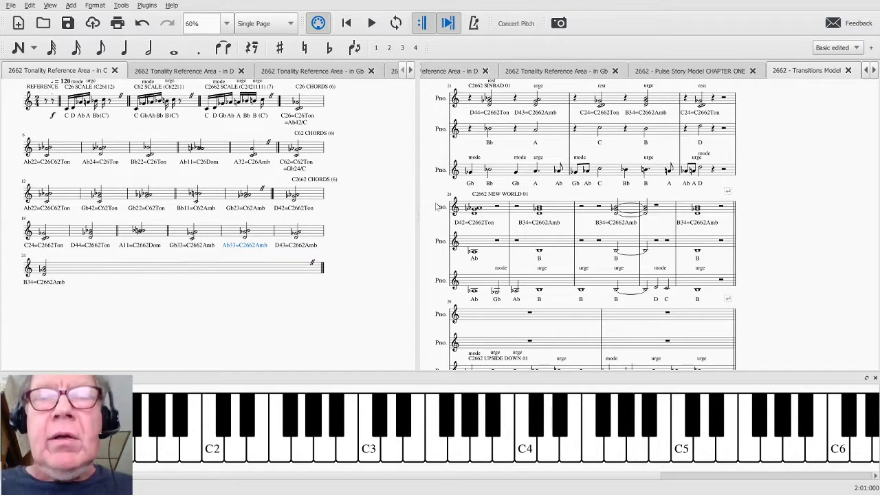
key("alt+tab")
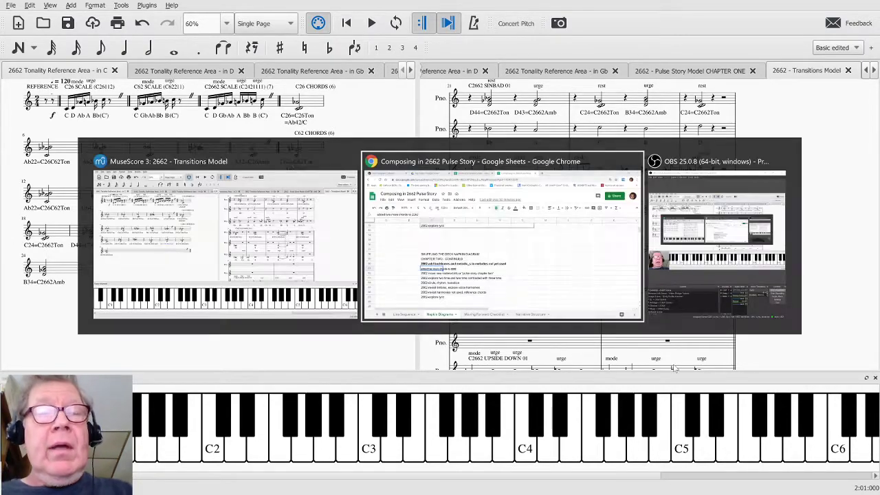